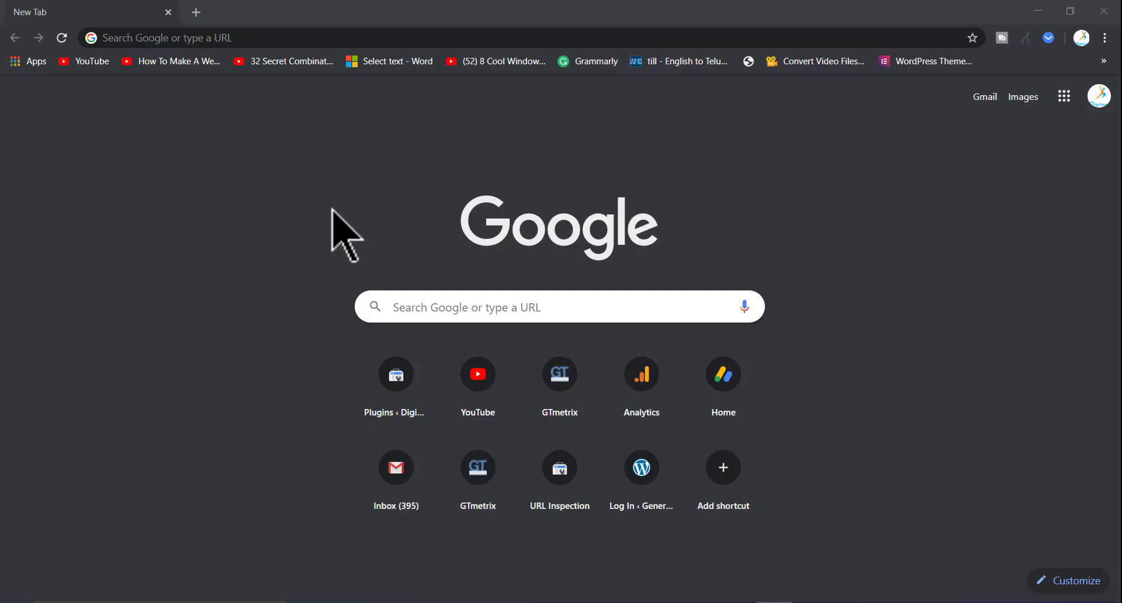
mouse_move(92, 60)
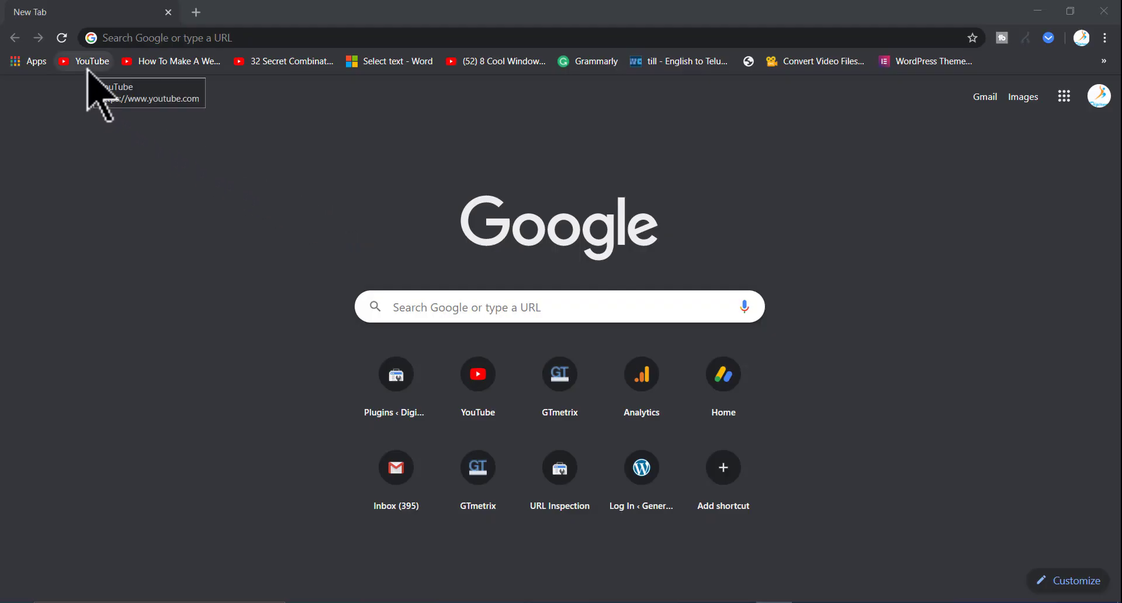
Go to YouTube and search for 'digiruns' via the search suggestion.
click(83, 61)
text(d)
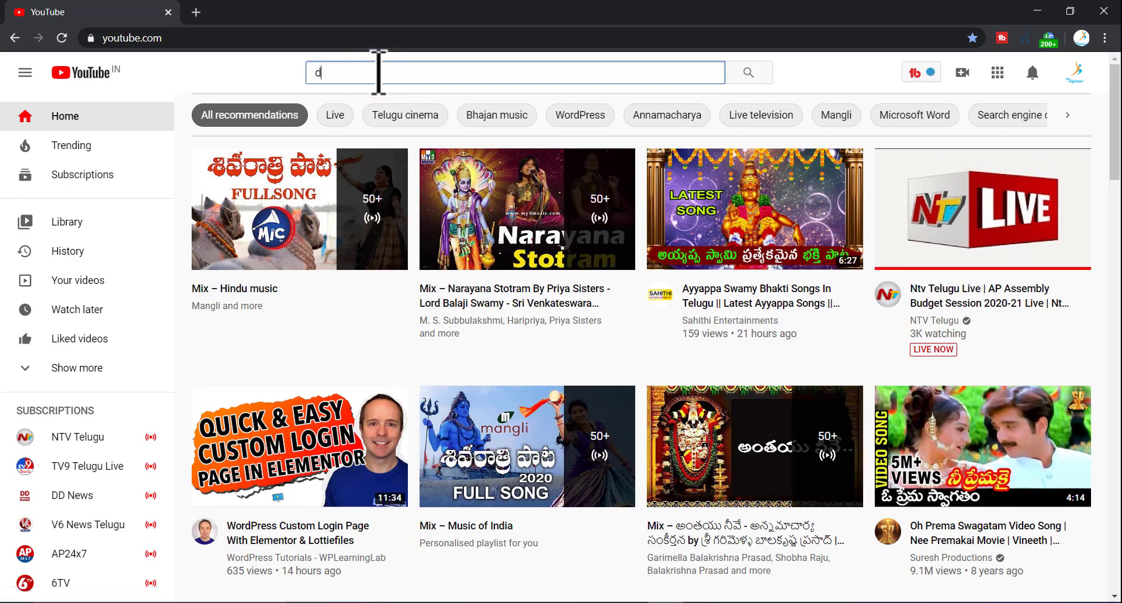
text(igiruns)
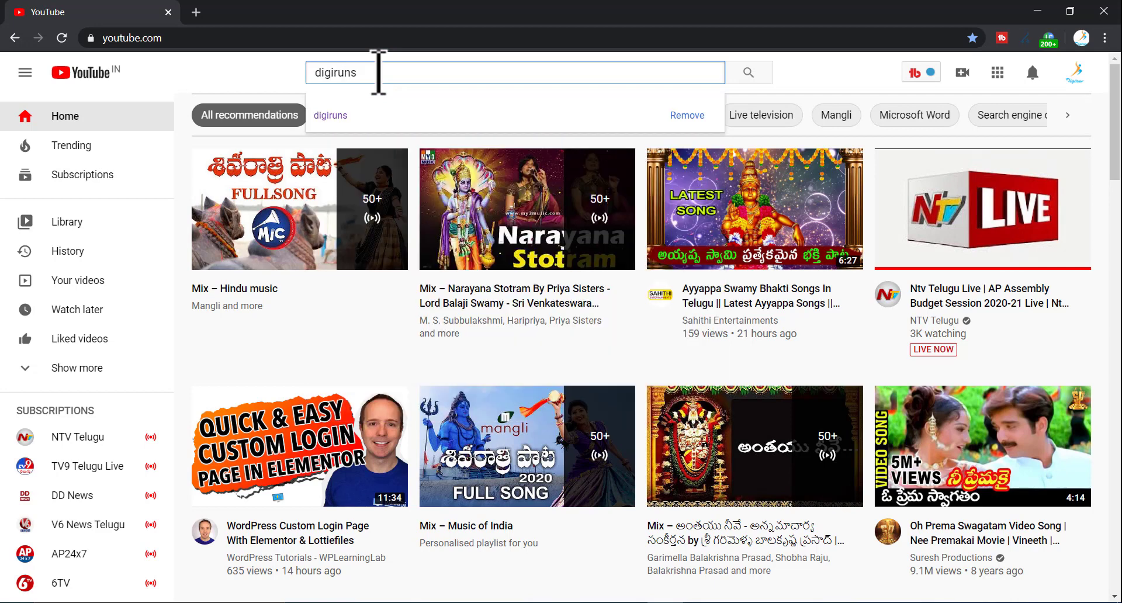
click(749, 73)
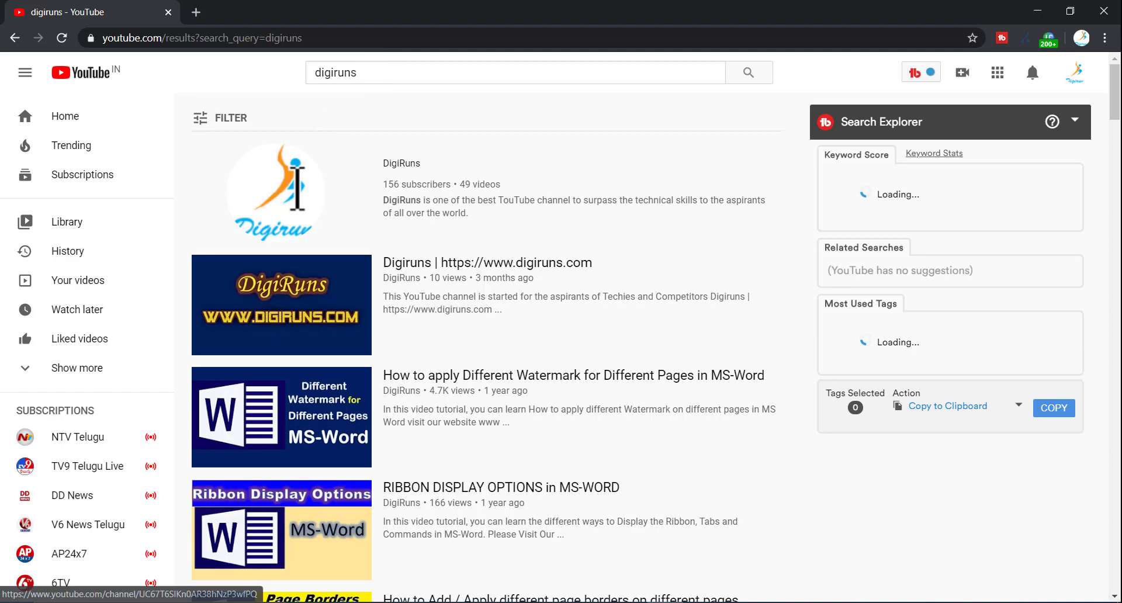
Open the DigiRuns channel page and launch its YouTube Studio dashboard.
click(304, 194)
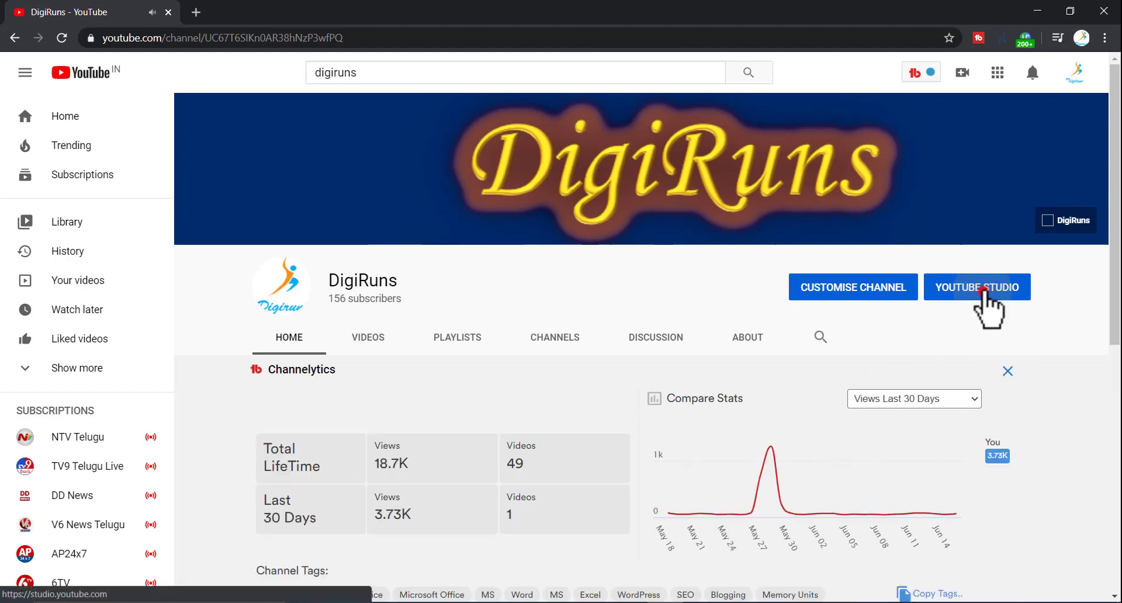
click(976, 287)
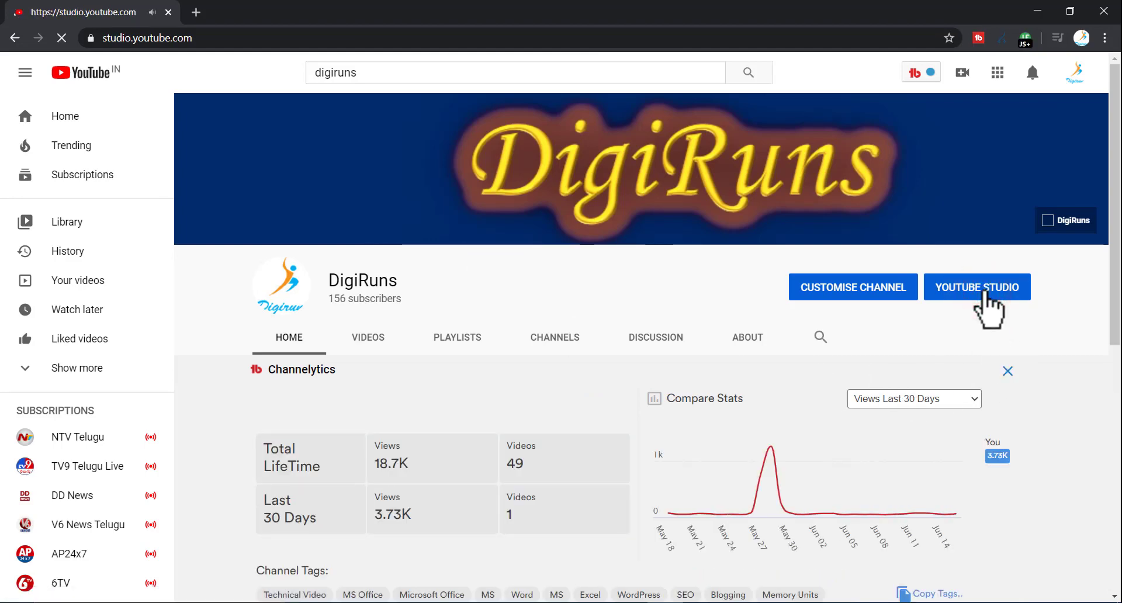
click(977, 287)
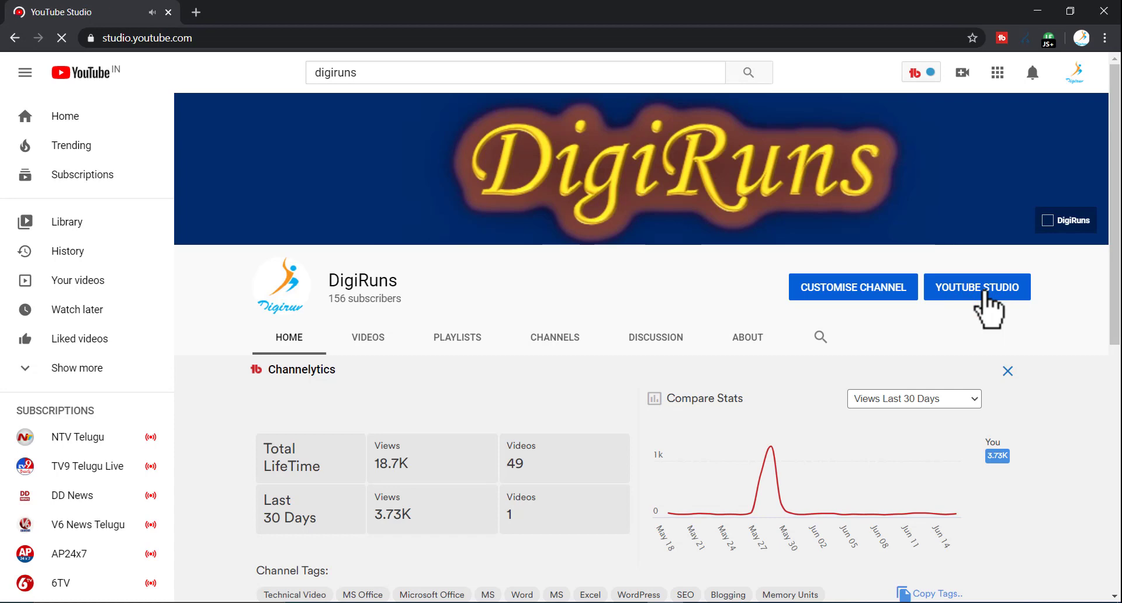
click(977, 287)
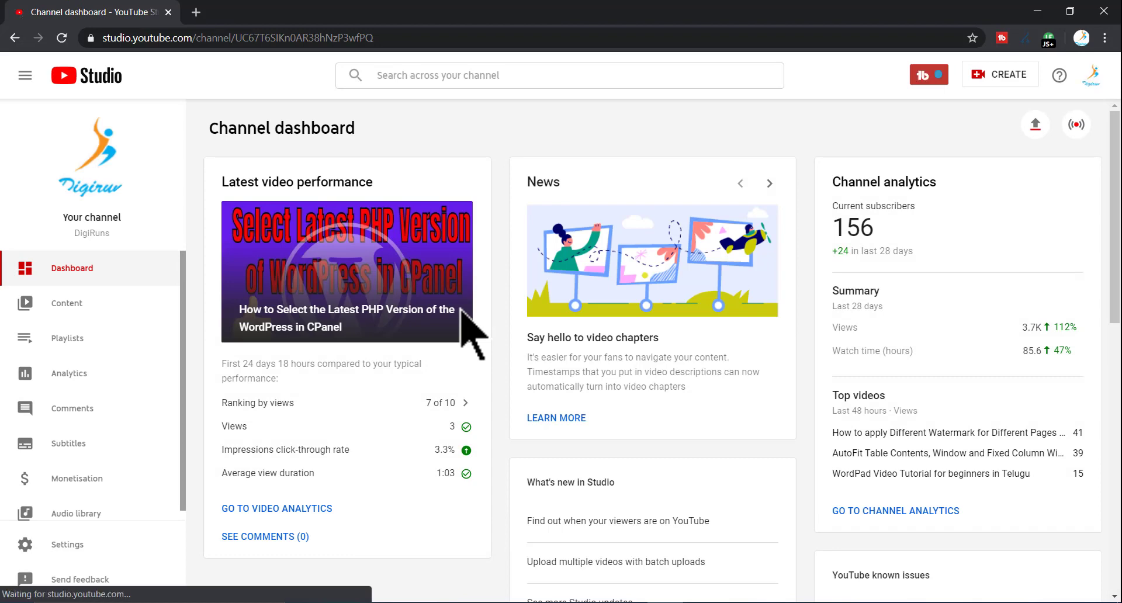
mouse_move(86, 304)
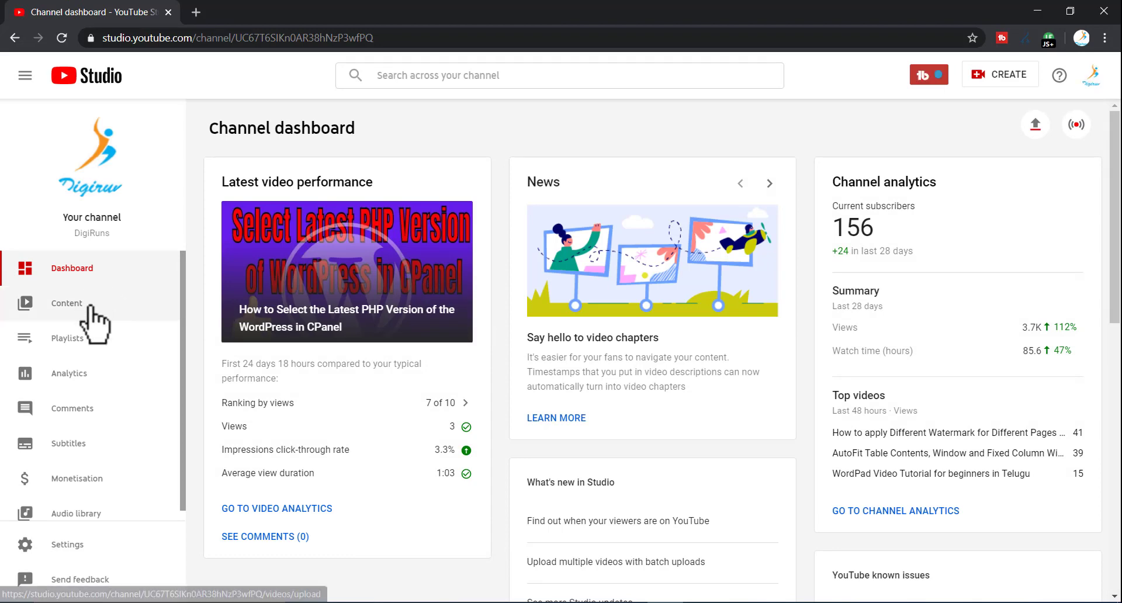
Go to the Content page listing DigiRuns' uploaded videos.
click(66, 304)
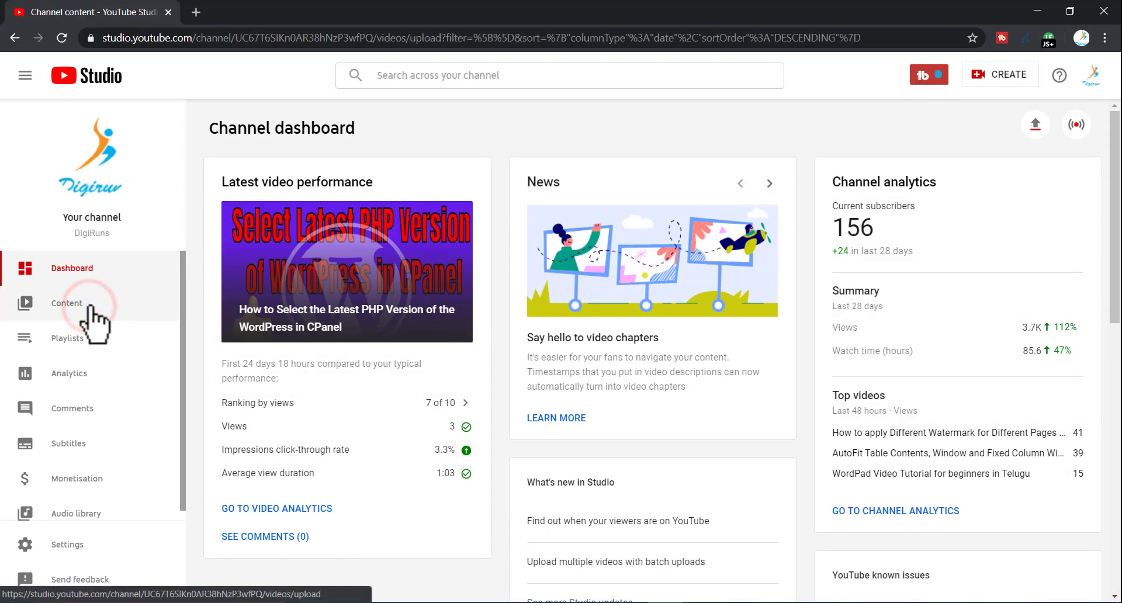
click(67, 303)
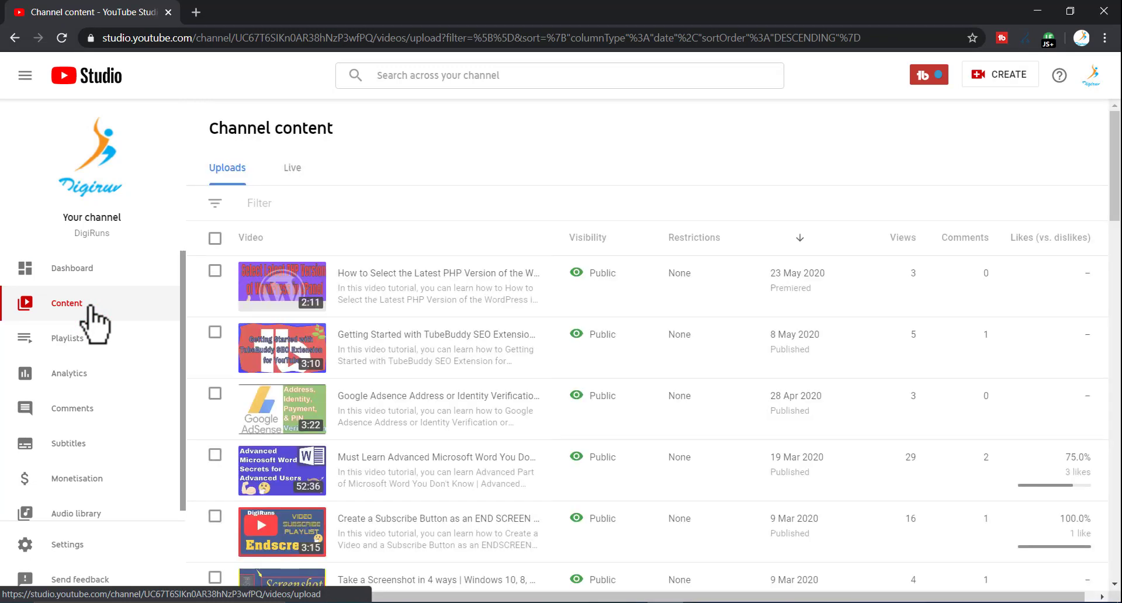
click(928, 74)
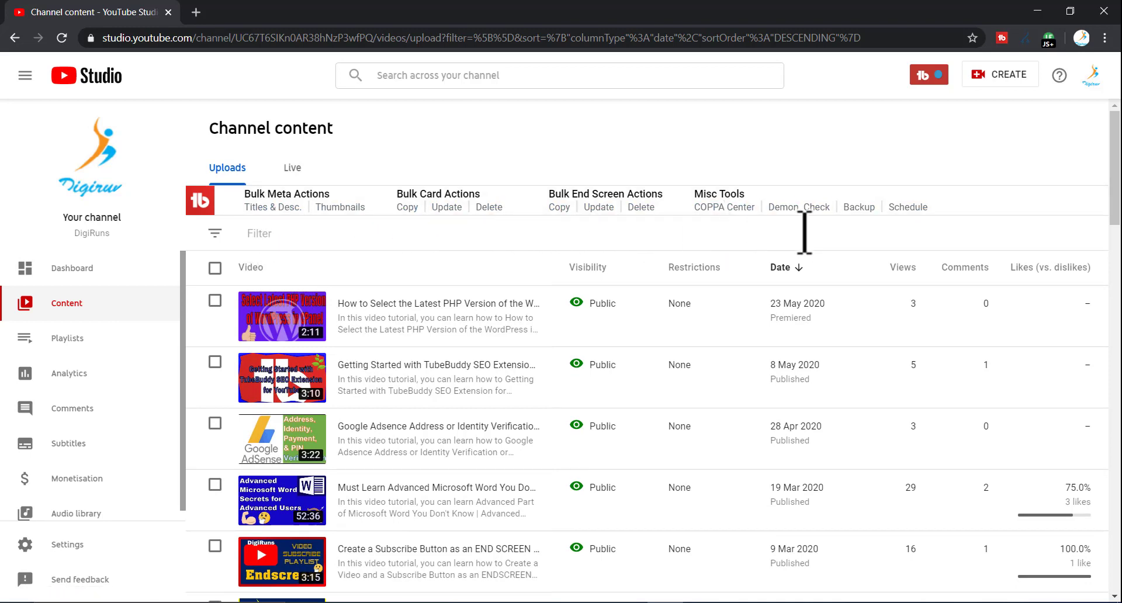
mouse_move(880, 243)
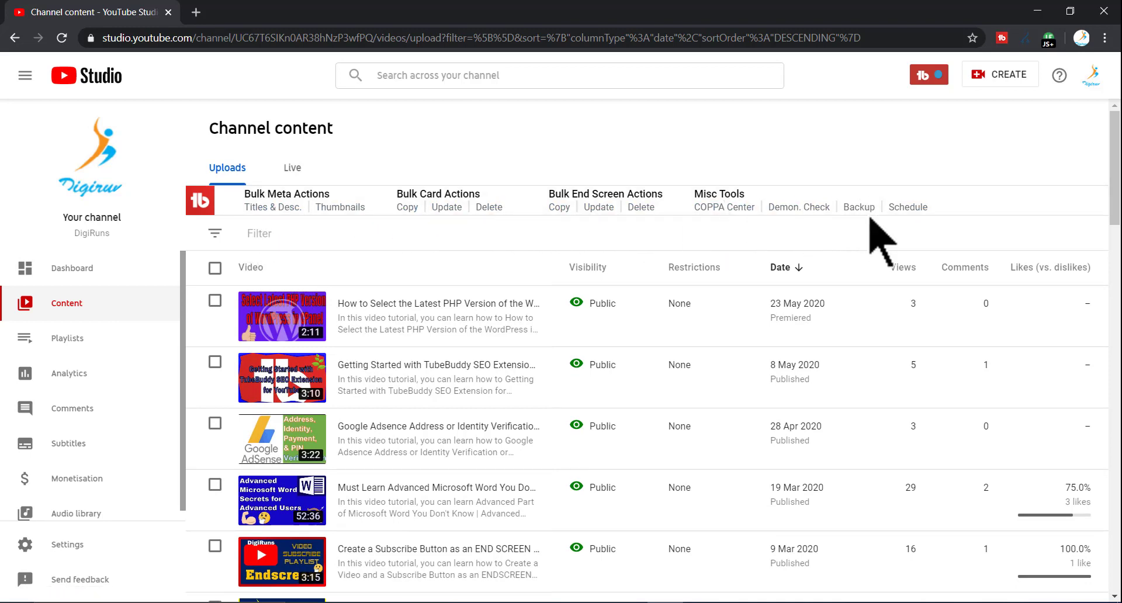
Start a TubeBuddy backup of the entire DigiRuns channel, all 50 videos.
click(858, 207)
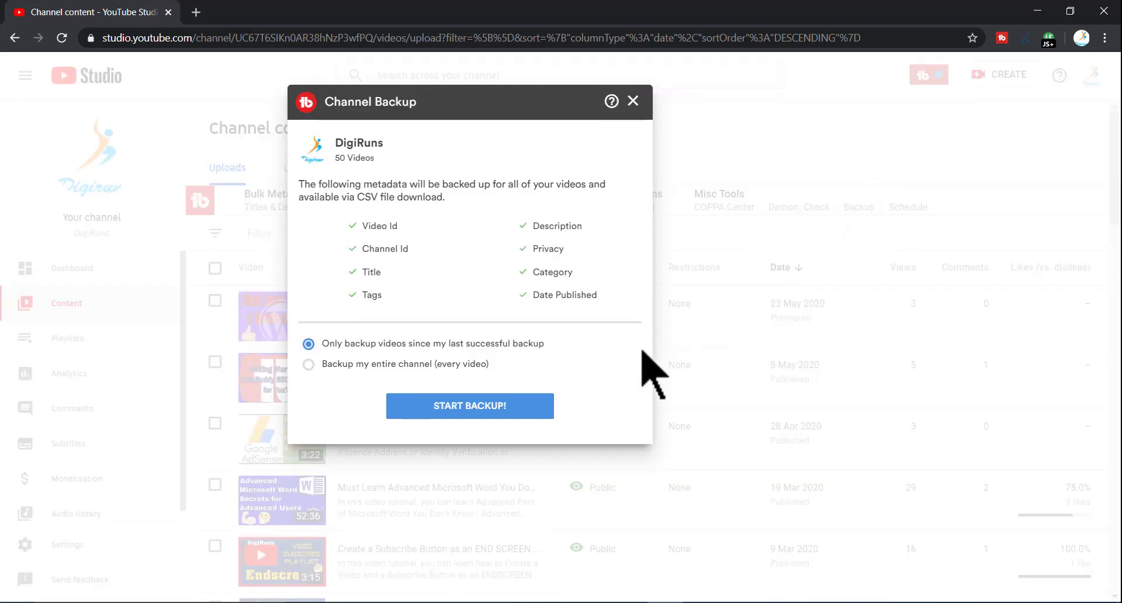
mouse_move(601, 383)
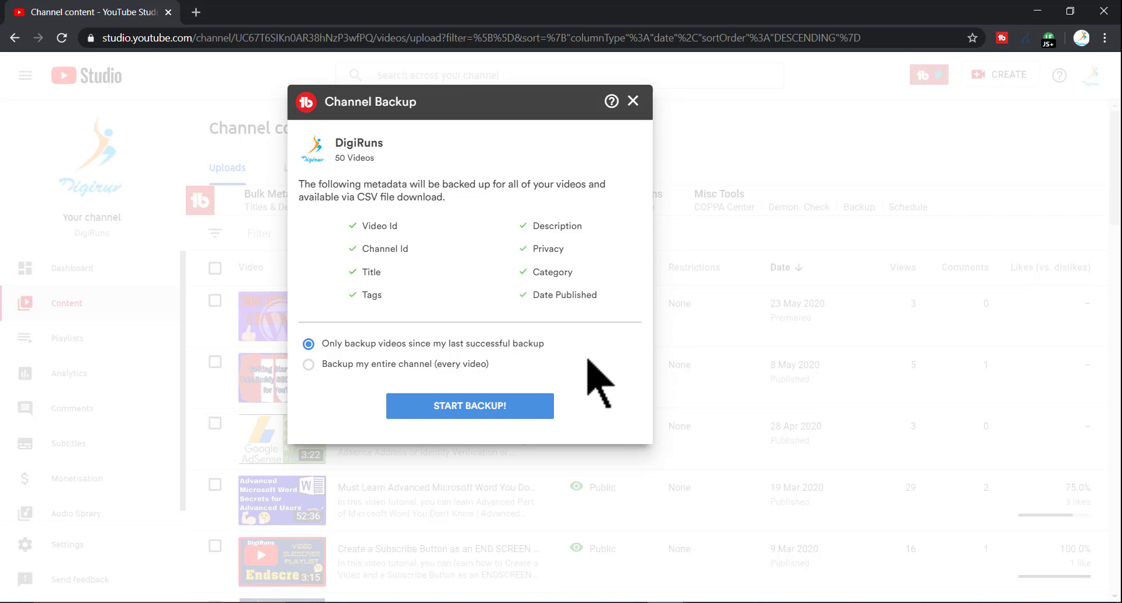
mouse_move(437, 275)
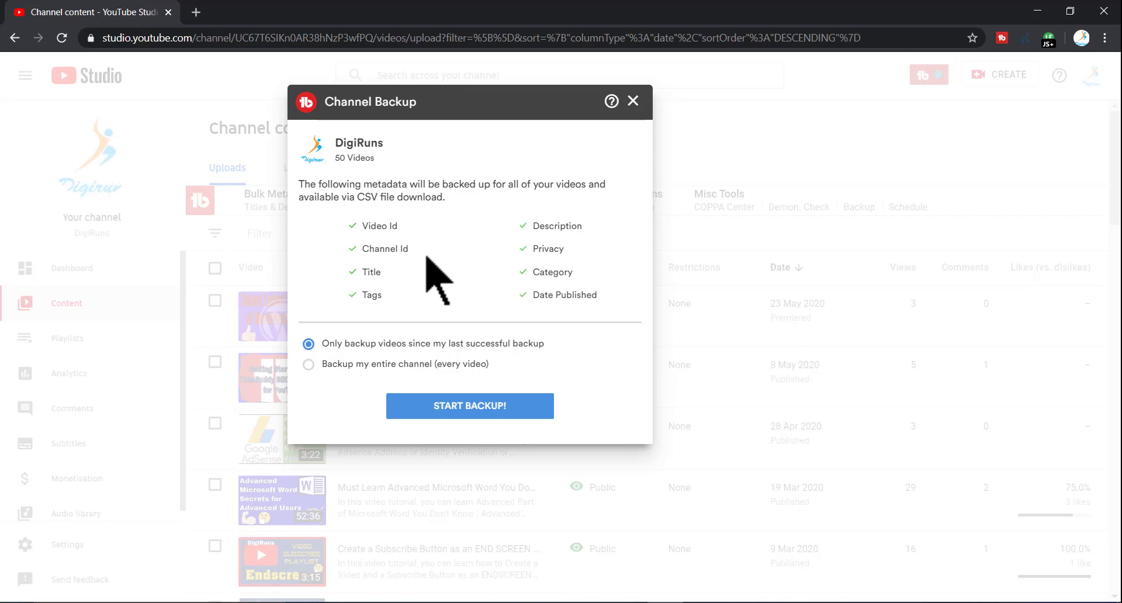
mouse_move(605, 247)
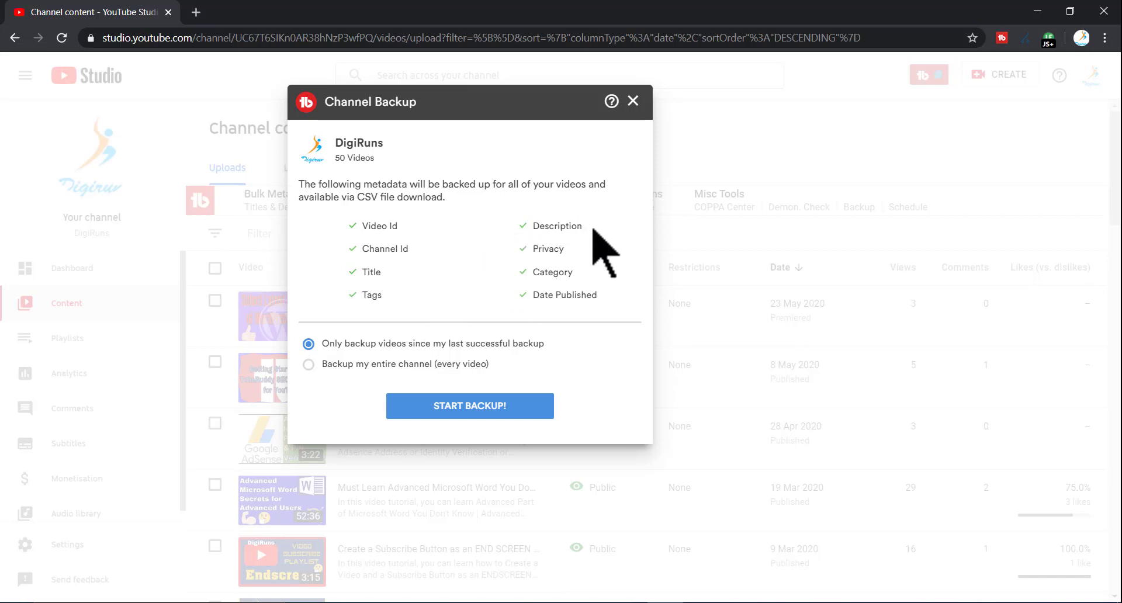
mouse_move(586, 336)
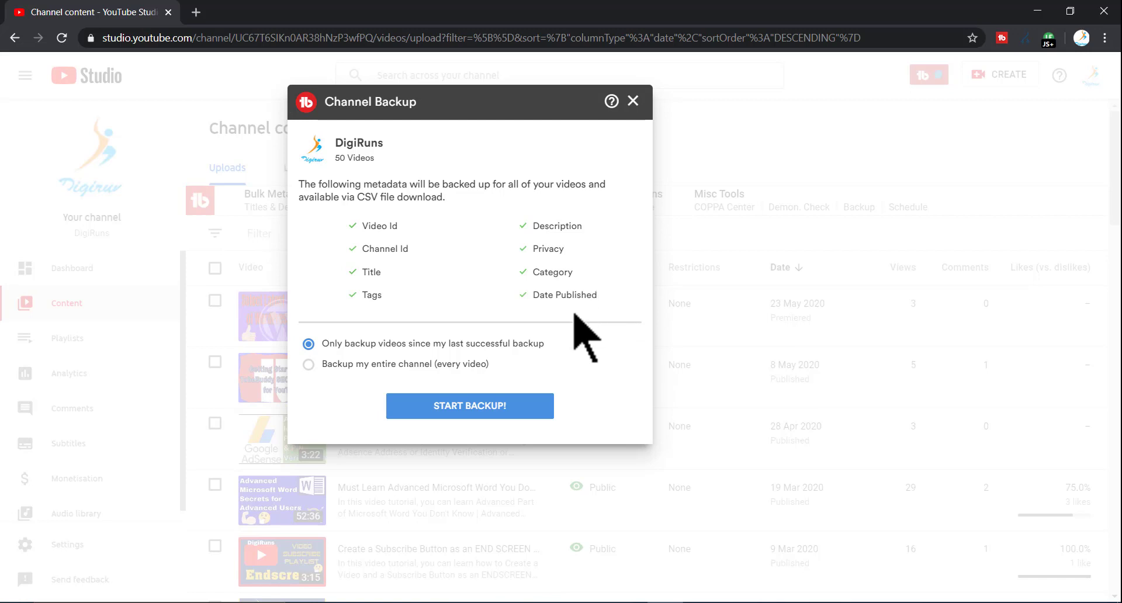
mouse_move(401, 375)
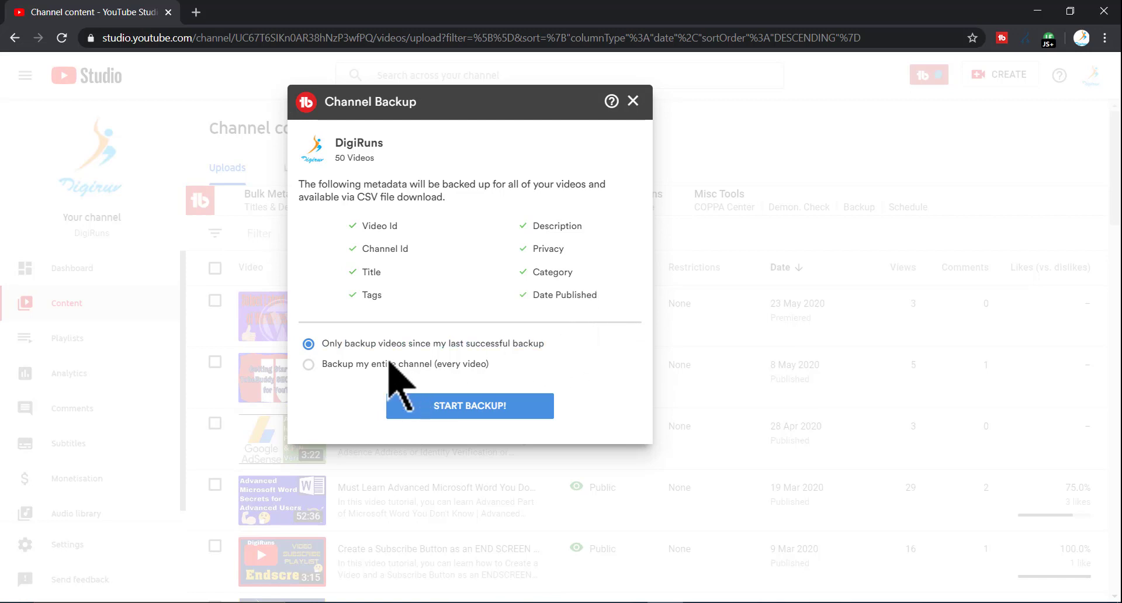
mouse_move(369, 351)
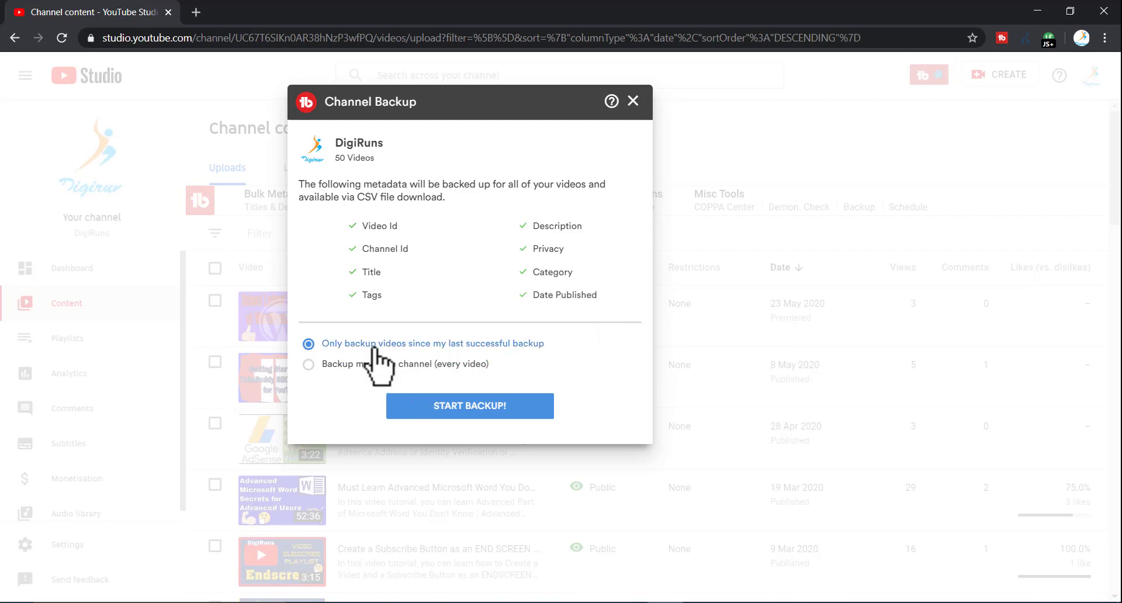
mouse_move(392, 383)
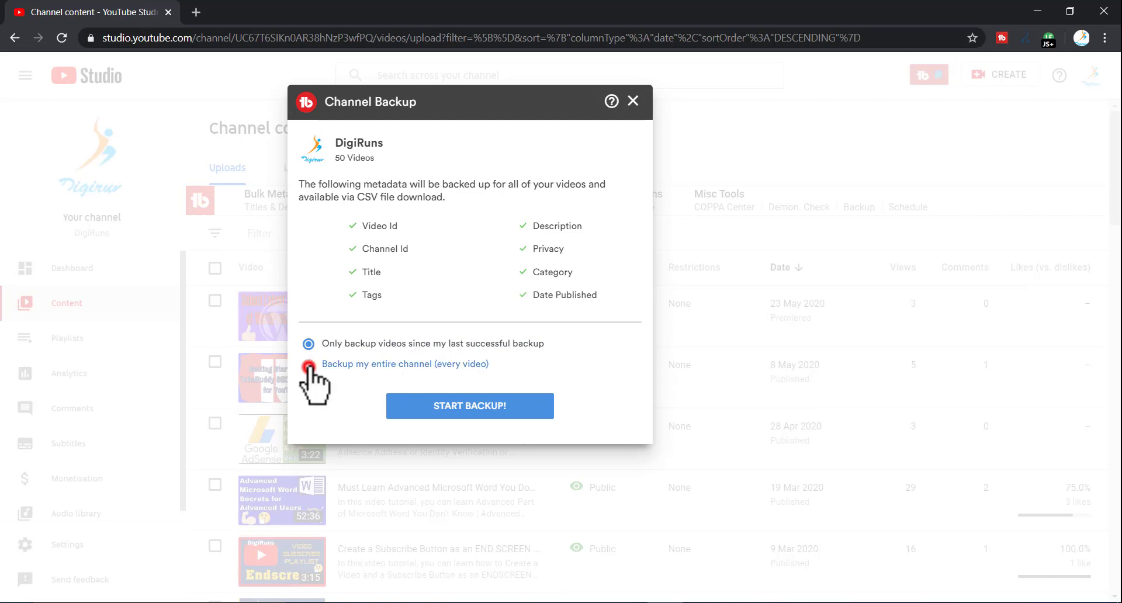
click(309, 367)
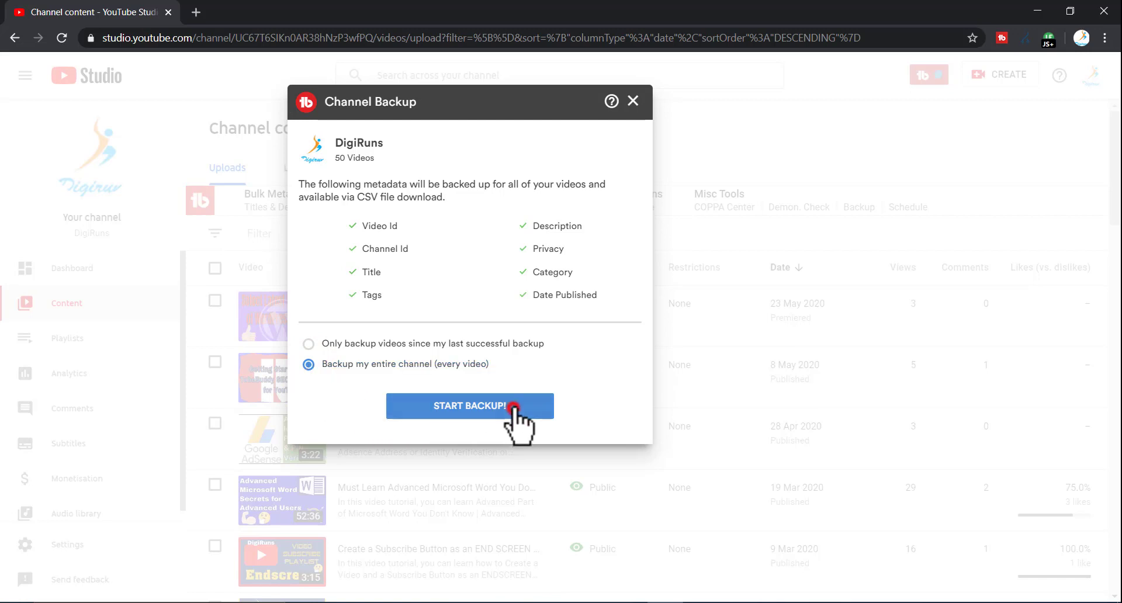
click(469, 406)
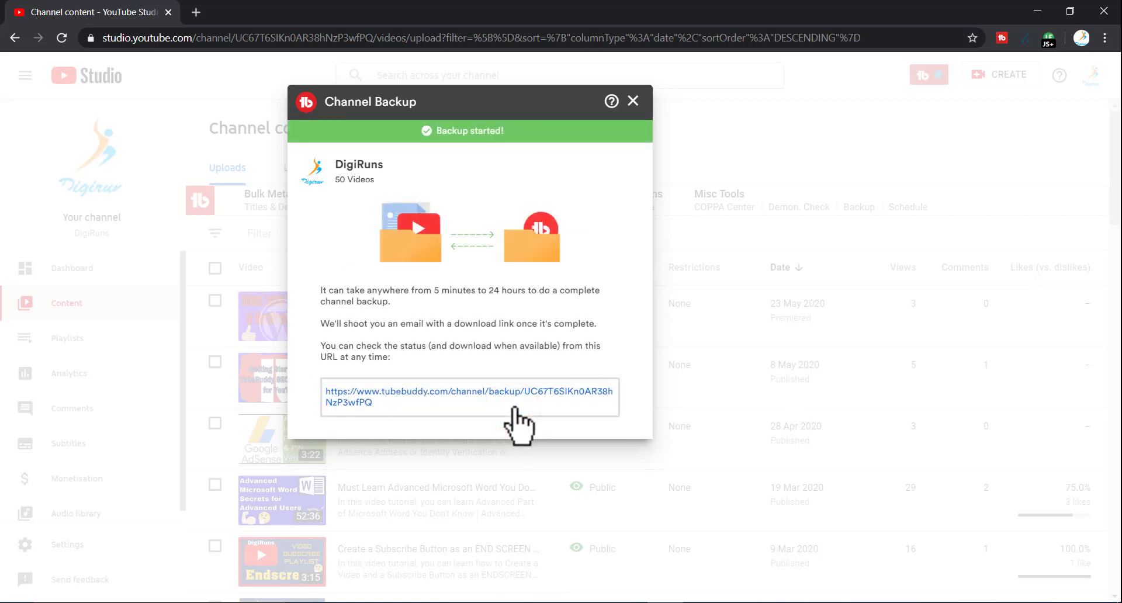
mouse_move(447, 157)
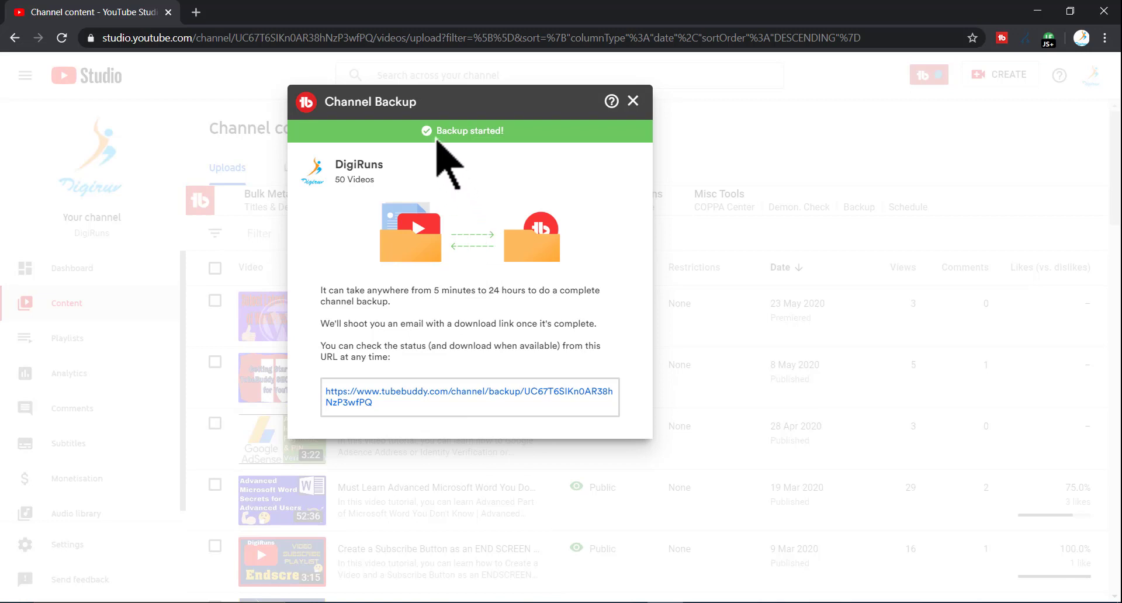
mouse_move(487, 160)
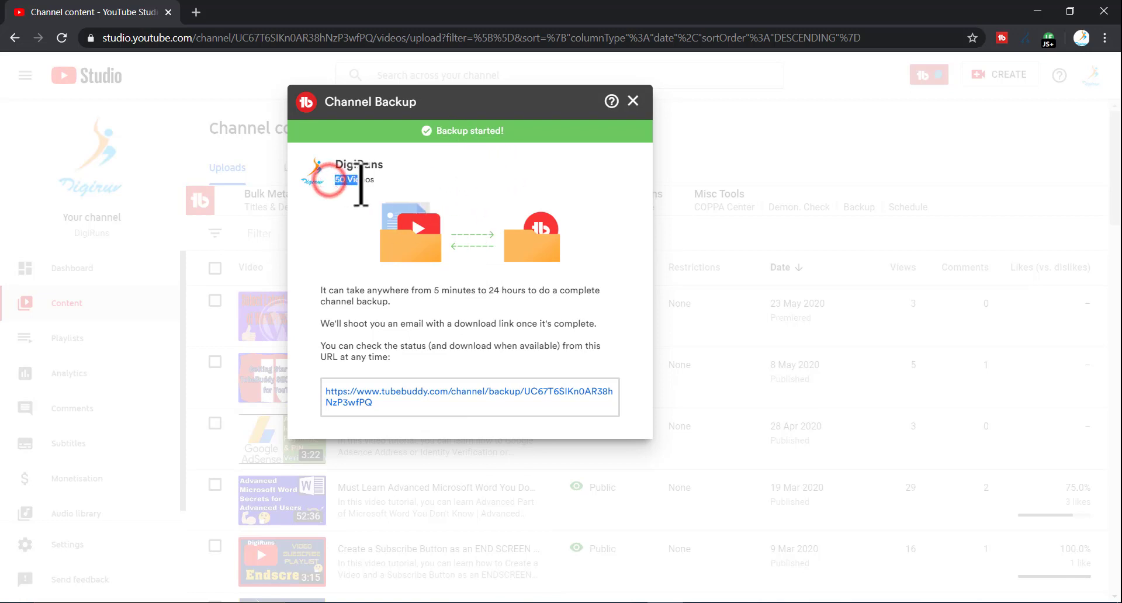
mouse_move(401, 293)
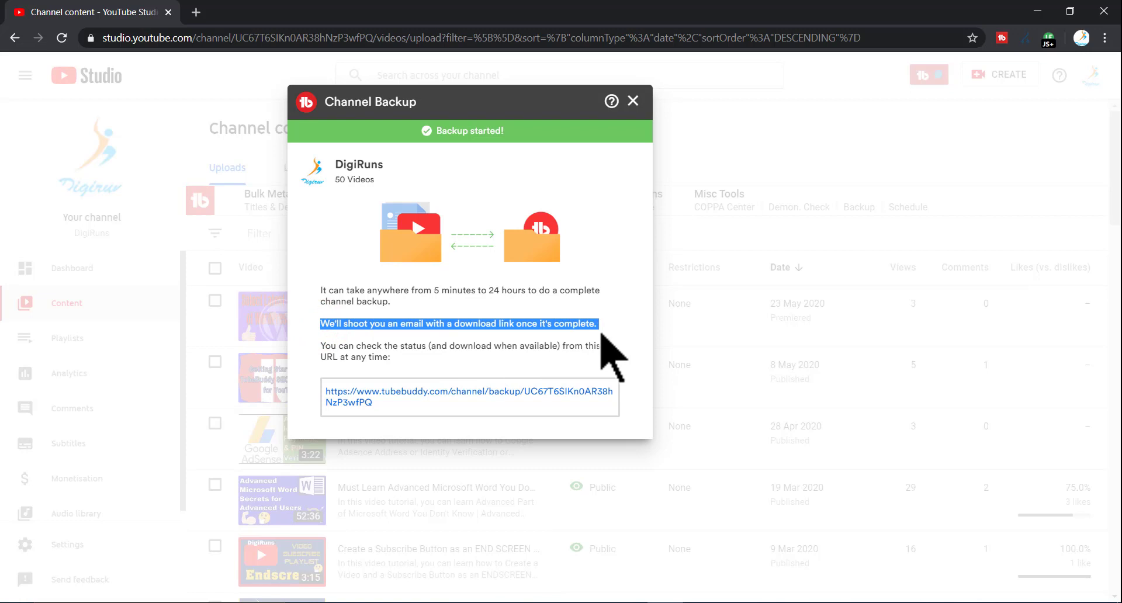
click(324, 346)
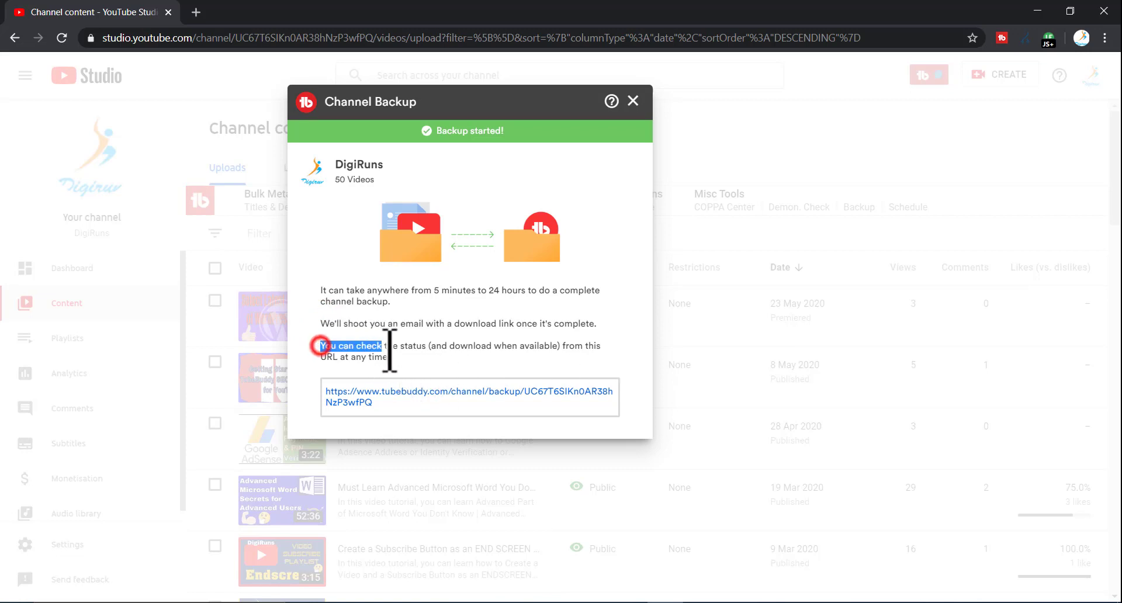
drag(322, 346, 400, 357)
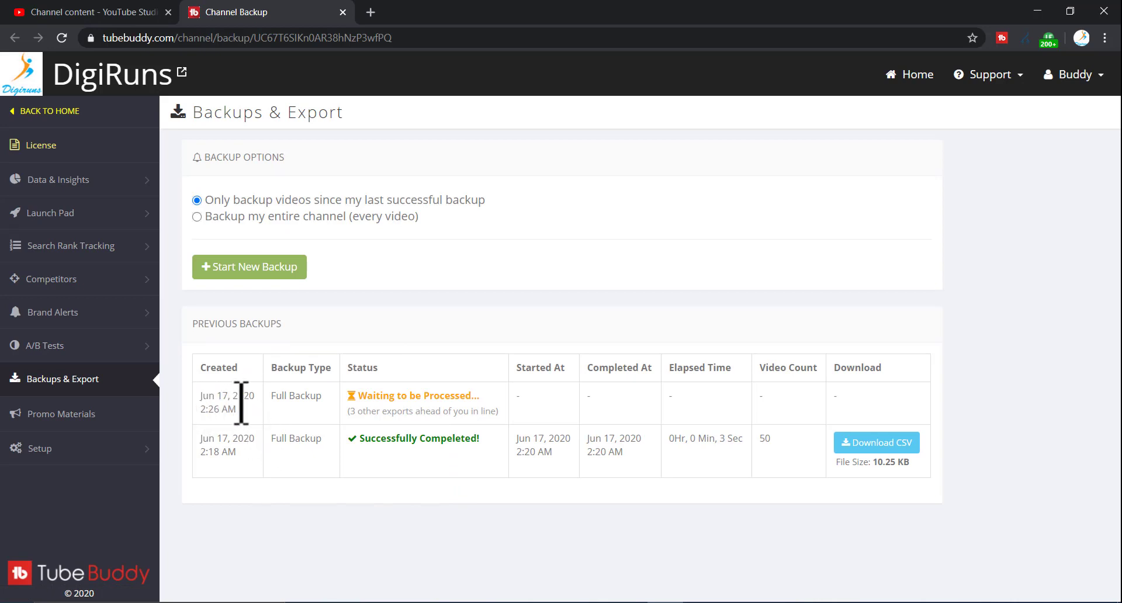
mouse_move(306, 402)
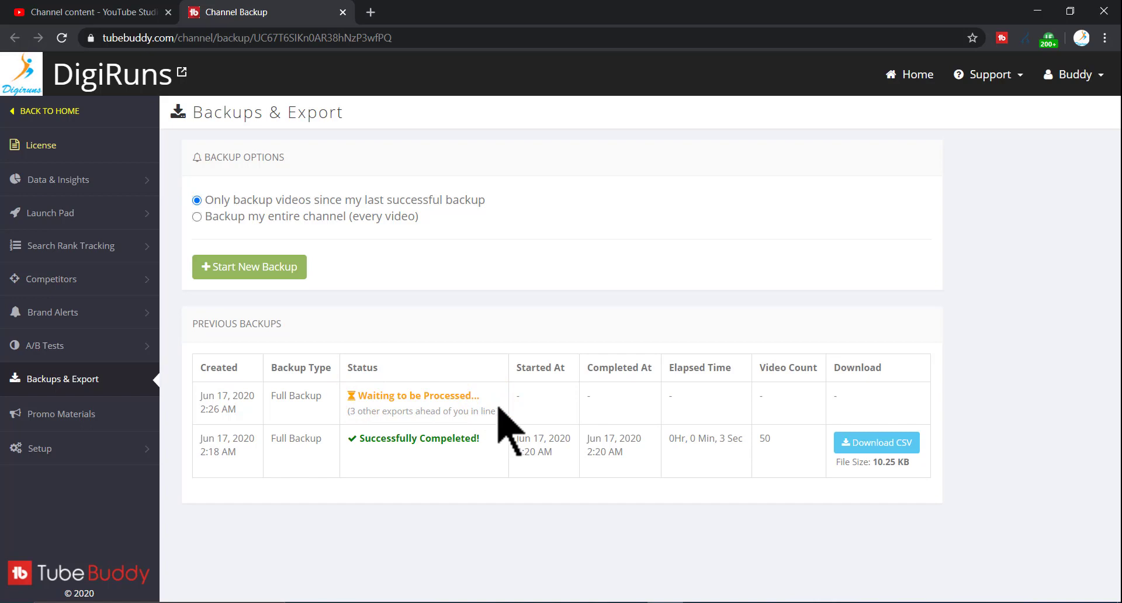
mouse_move(622, 408)
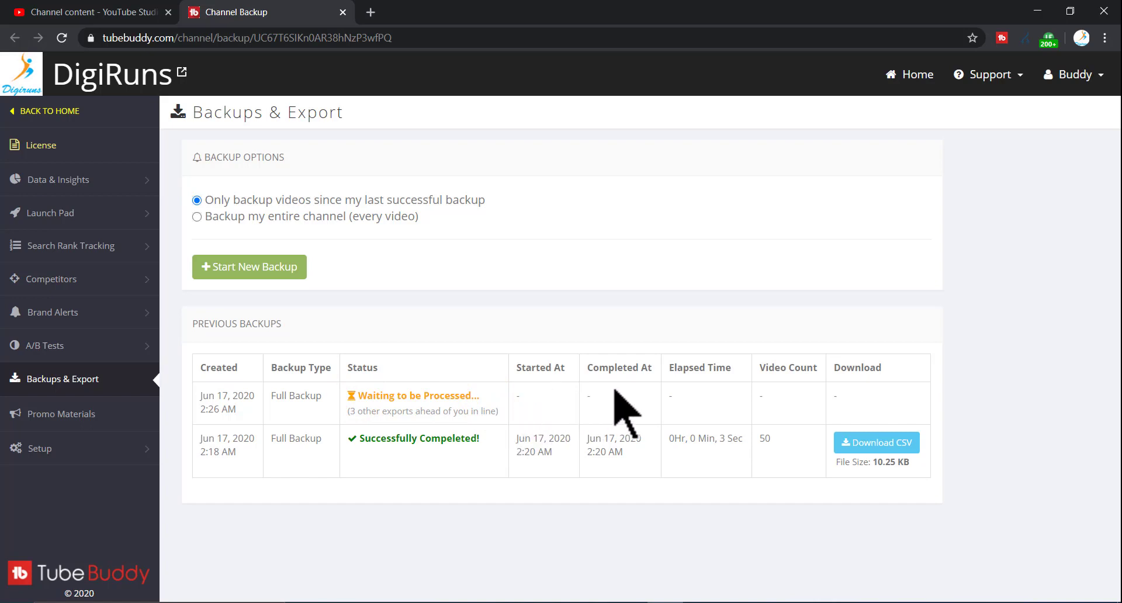
mouse_move(777, 408)
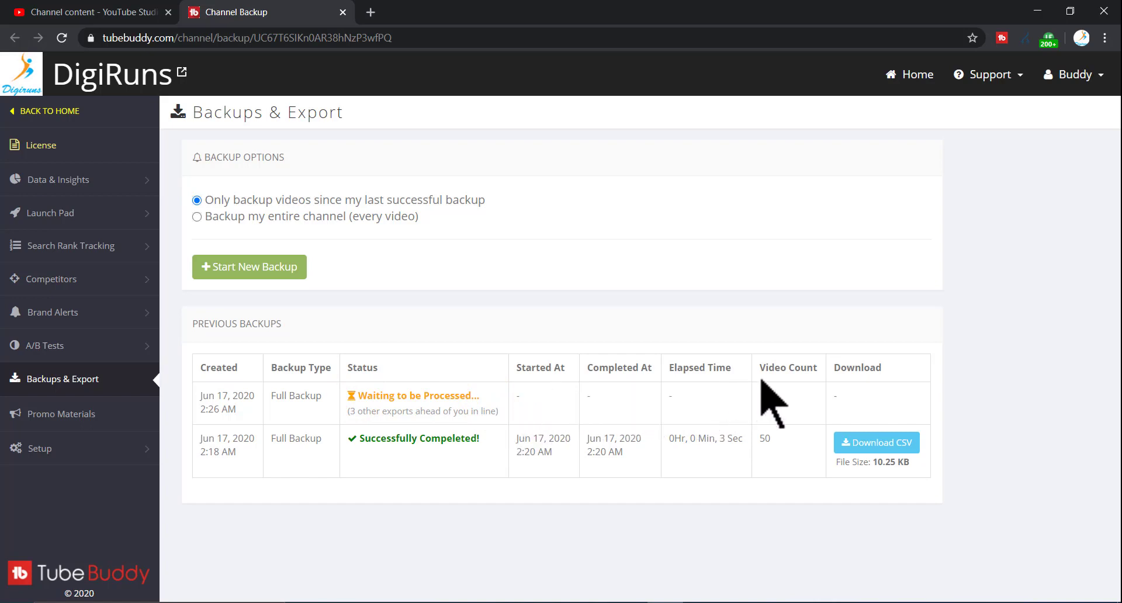